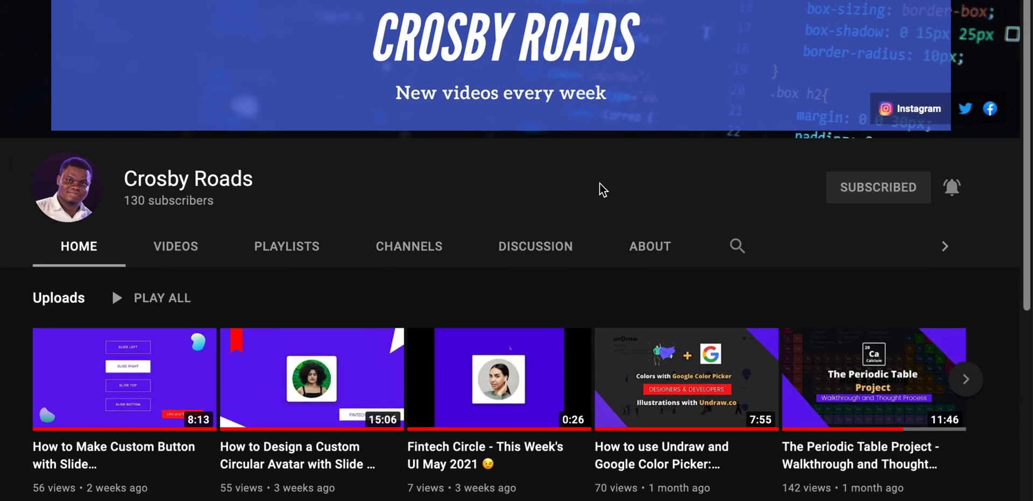
{"action": "mouse_move", "coordinate": [309, 187]}
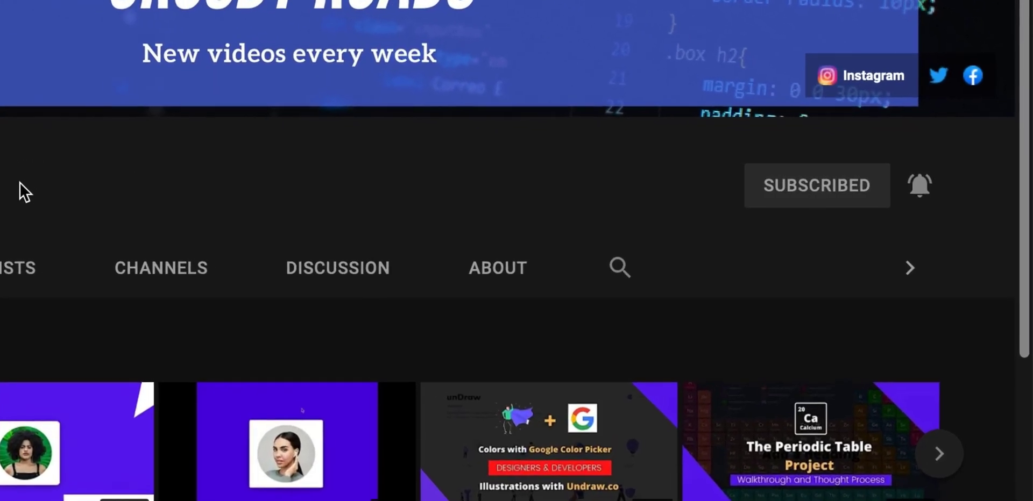
Step: Open Firefox Developer Tools with F12
{"action": "scroll", "scroll_direction": "down", "scroll_amount": 3}
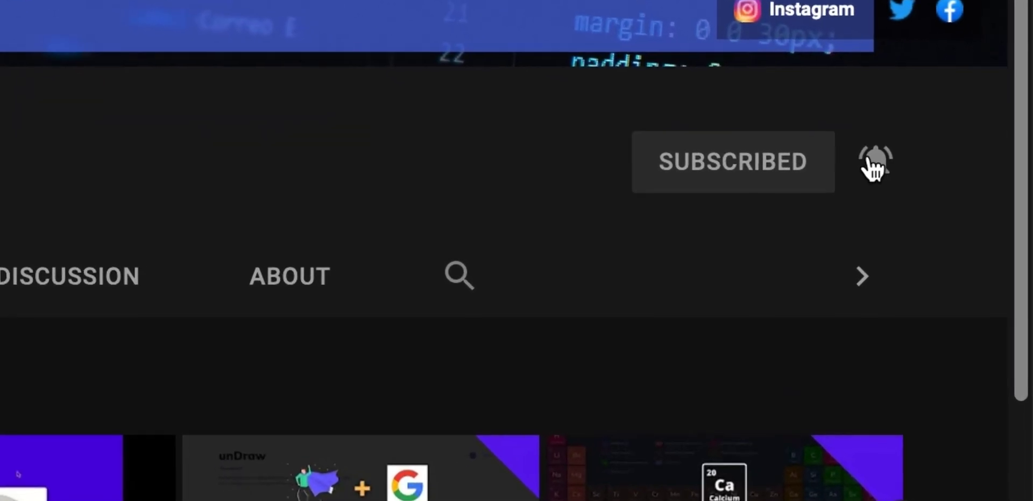
{"action": "left_click", "coordinate": [874, 161]}
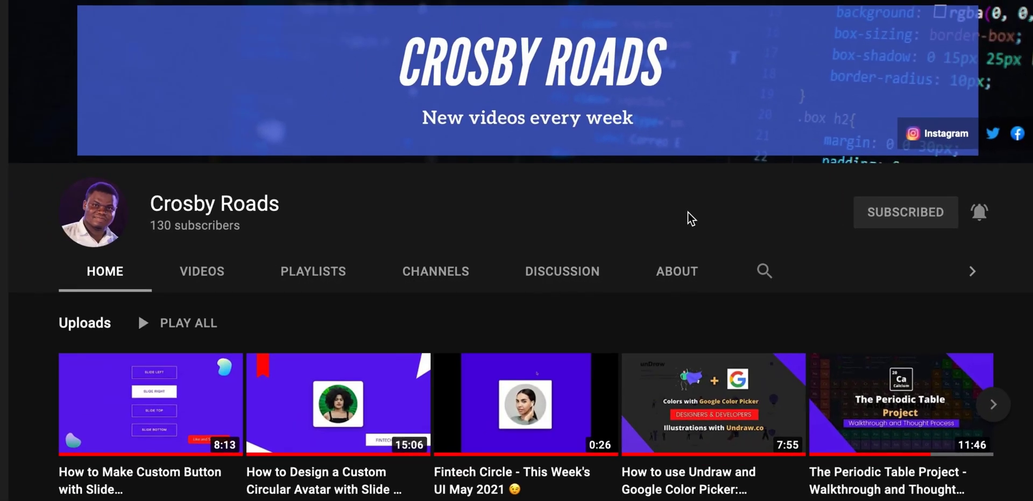
{"action": "key", "text": "F12"}
{"action": "type", "text": "let"}
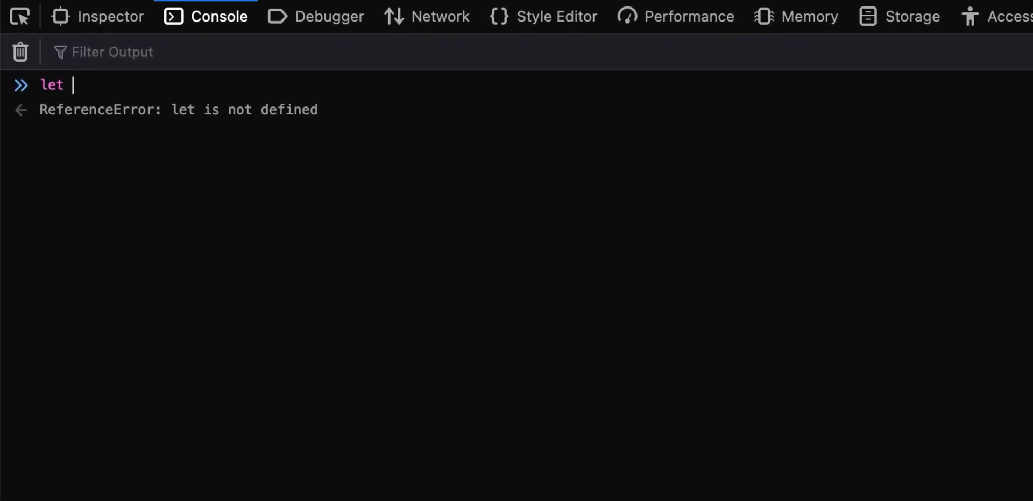
Step: Declare let amount = 2300000 in the console and evaluate amount
{"action": "type", "text": "amount ="}
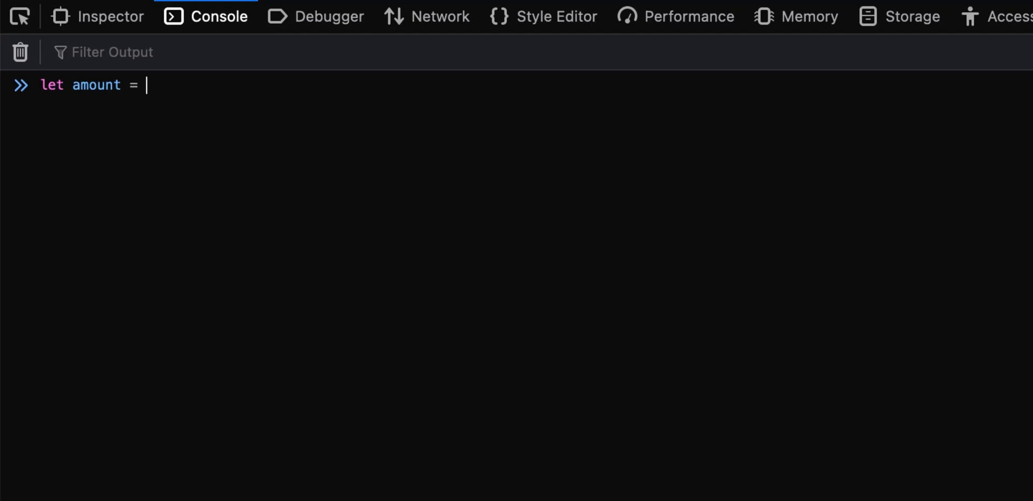
{"action": "type", "text": "2300000"}
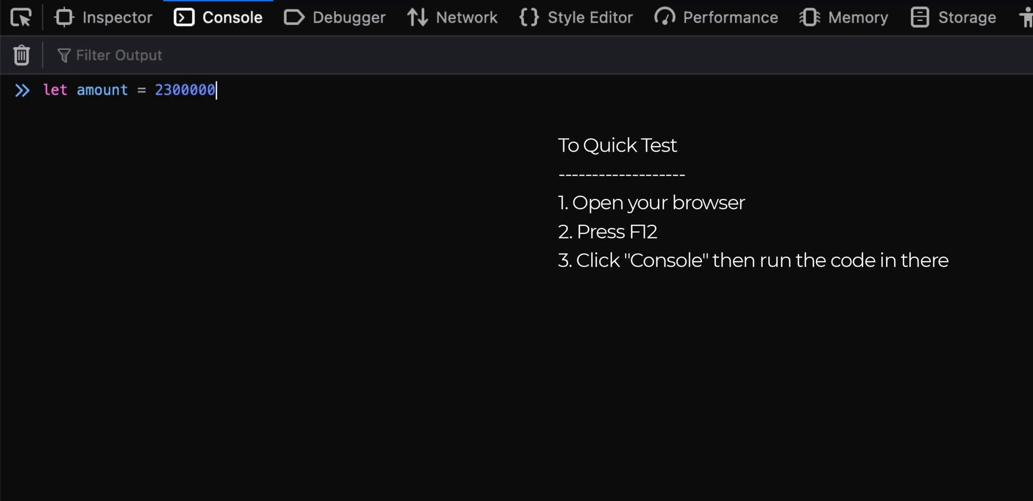
{"action": "key", "text": "Enter"}
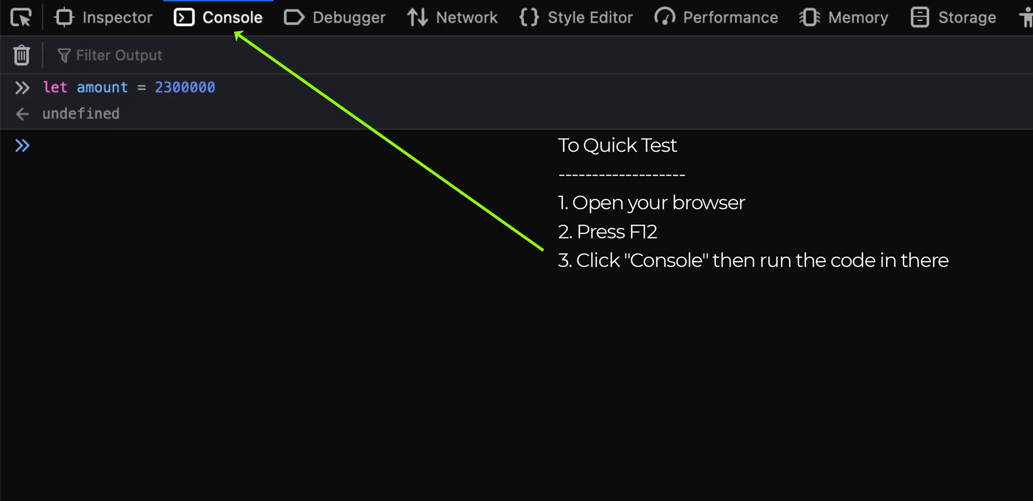
{"action": "type", "text": "amount"}
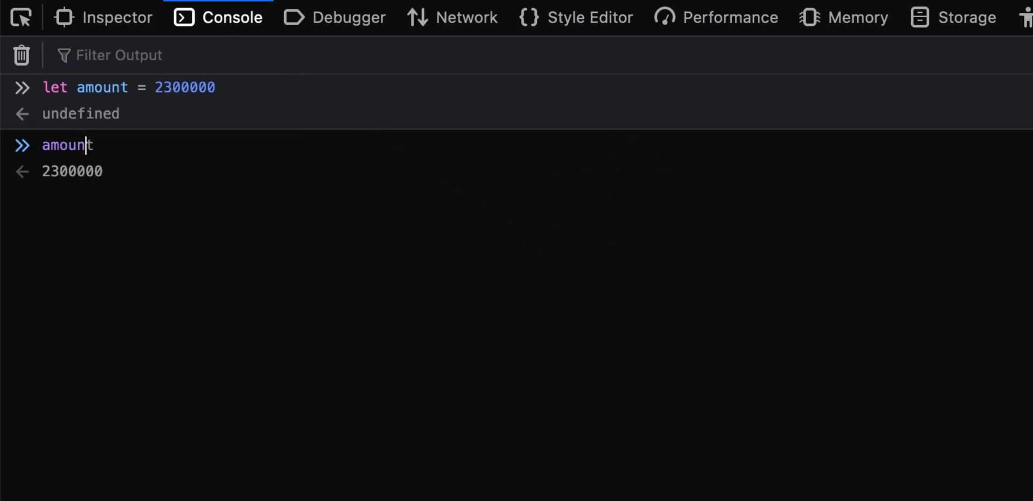
{"action": "mouse_move", "coordinate": [61, 176]}
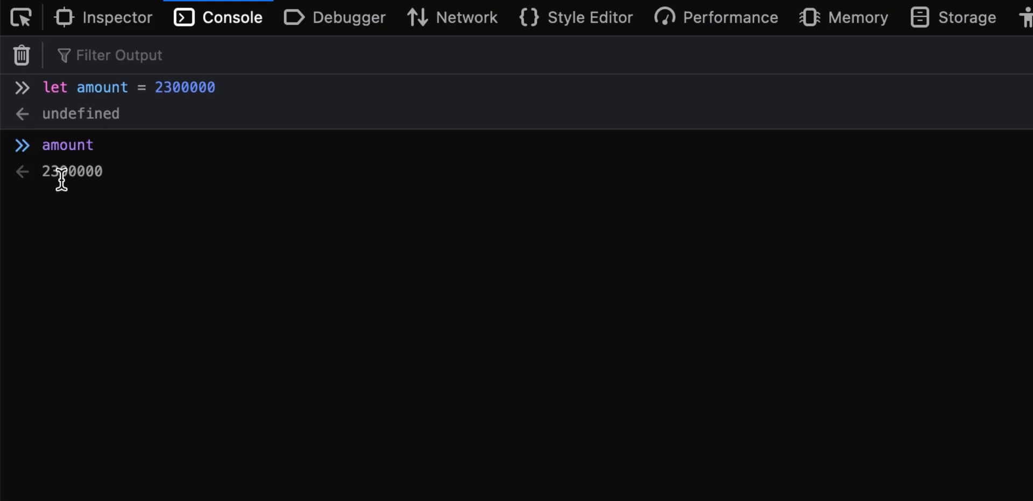
{"action": "mouse_move", "coordinate": [146, 216]}
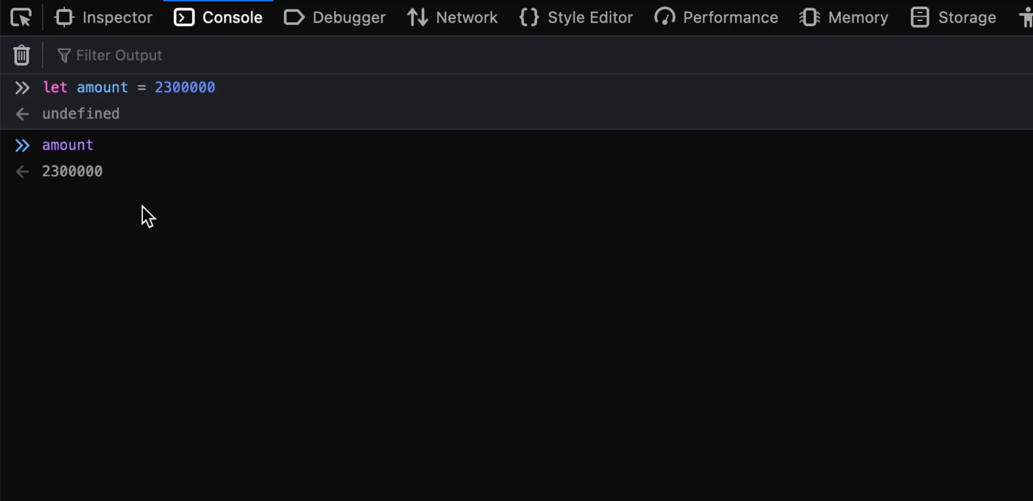
Step: Evaluate amount.toLocaleString() in the console, returning "2,300,000"
{"action": "left_click", "coordinate": [65, 145]}
{"action": "type", "text": ".toLocal"}
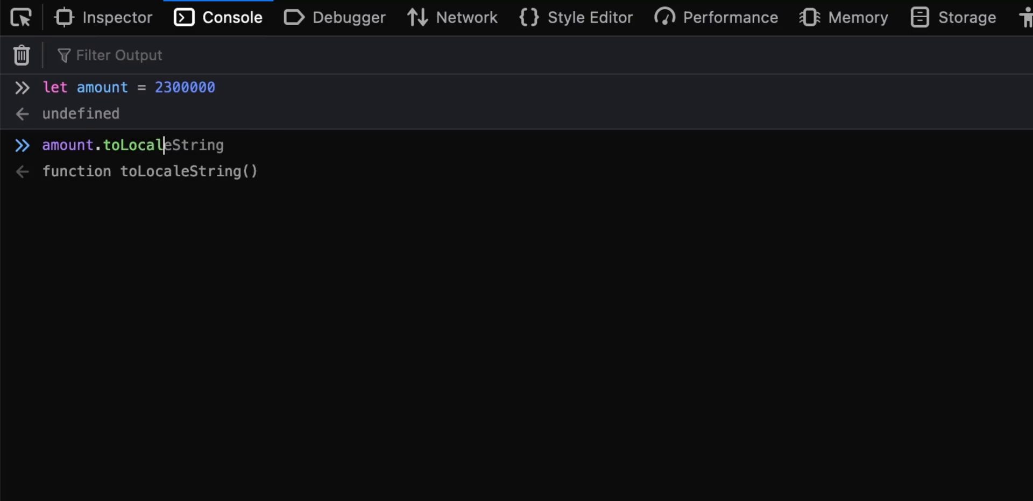
{"action": "type", "text": "()"}
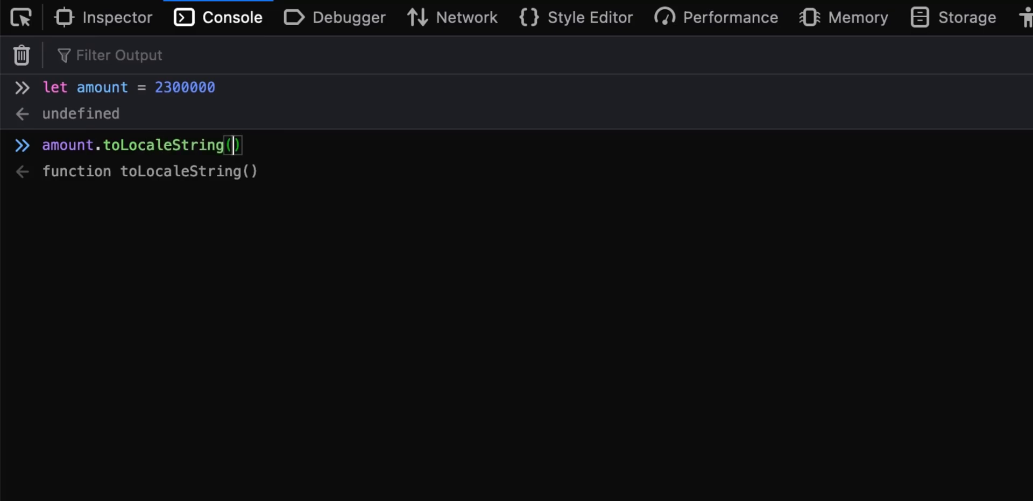
{"action": "key", "text": "Enter"}
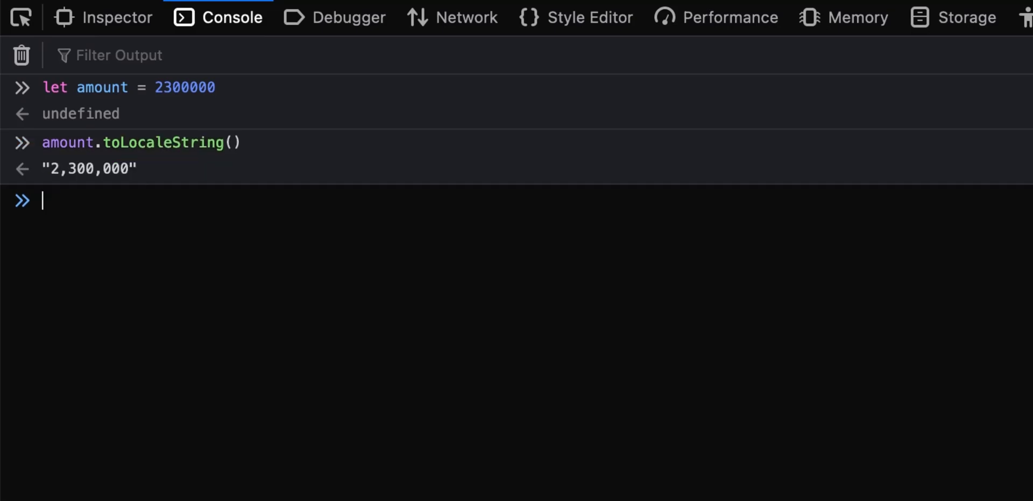
{"action": "scroll", "scroll_direction": "down", "scroll_amount": 3}
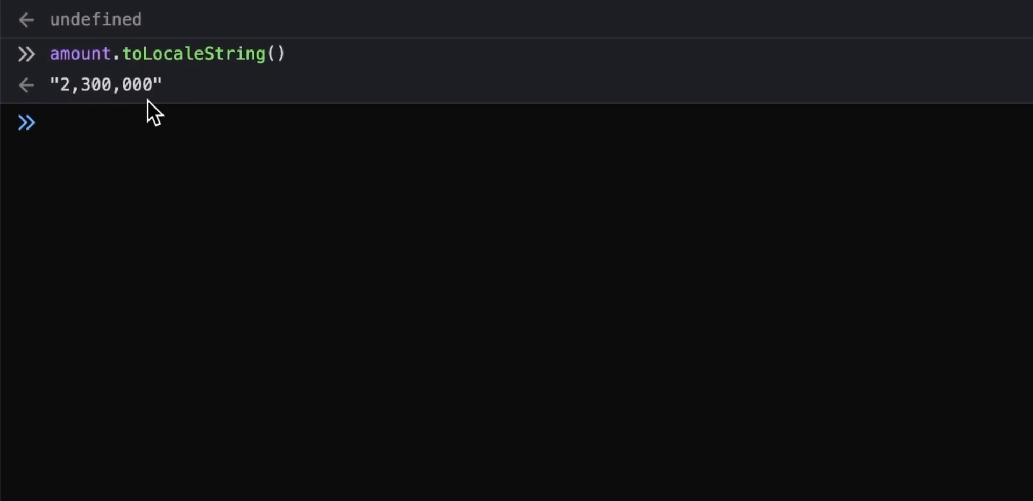
{"action": "mouse_move", "coordinate": [143, 117]}
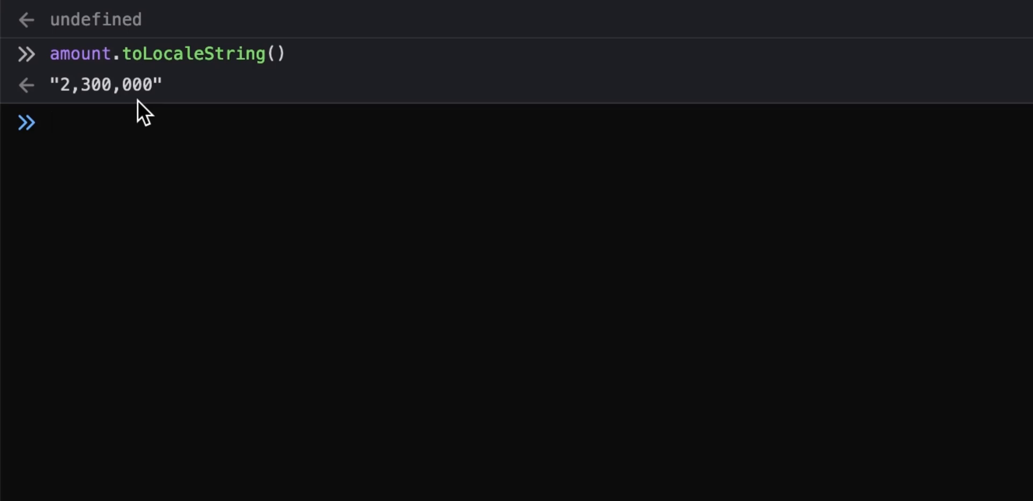
{"action": "mouse_move", "coordinate": [164, 111]}
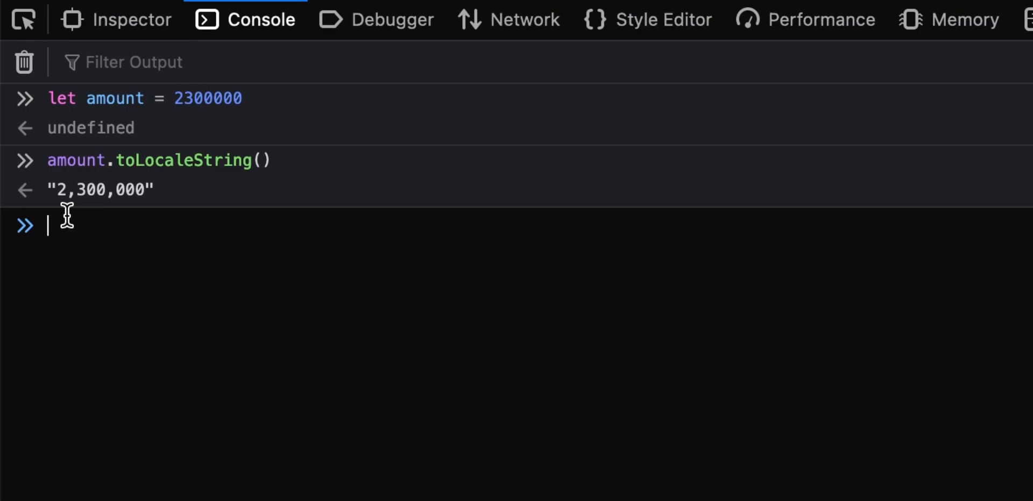
{"action": "mouse_move", "coordinate": [85, 217]}
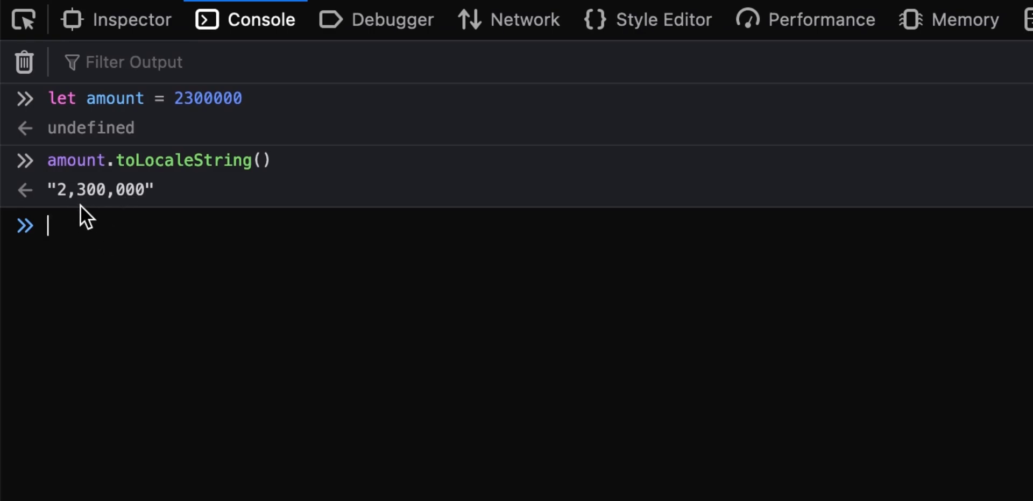
{"action": "mouse_move", "coordinate": [118, 217]}
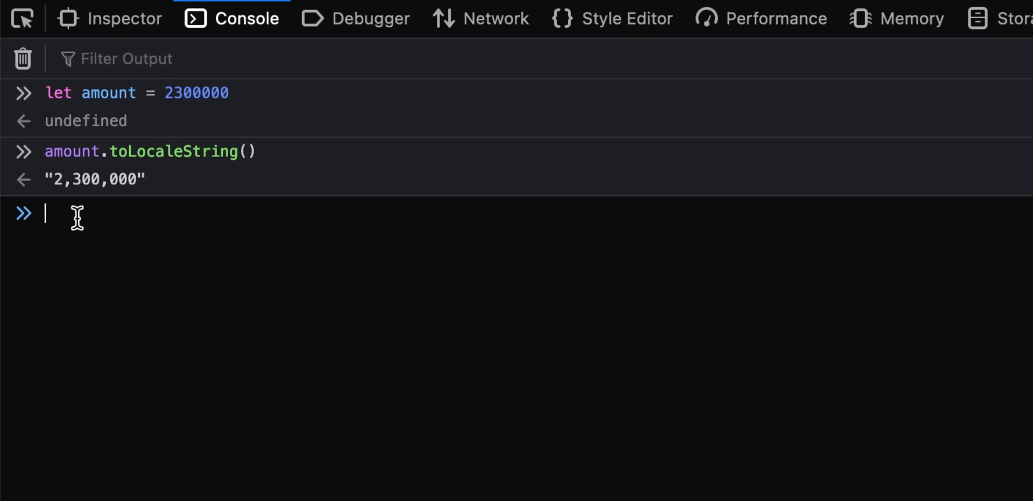
Step: Store amount.toLocaleString() in a new variable final and evaluate final
{"action": "type", "text": "cons"}
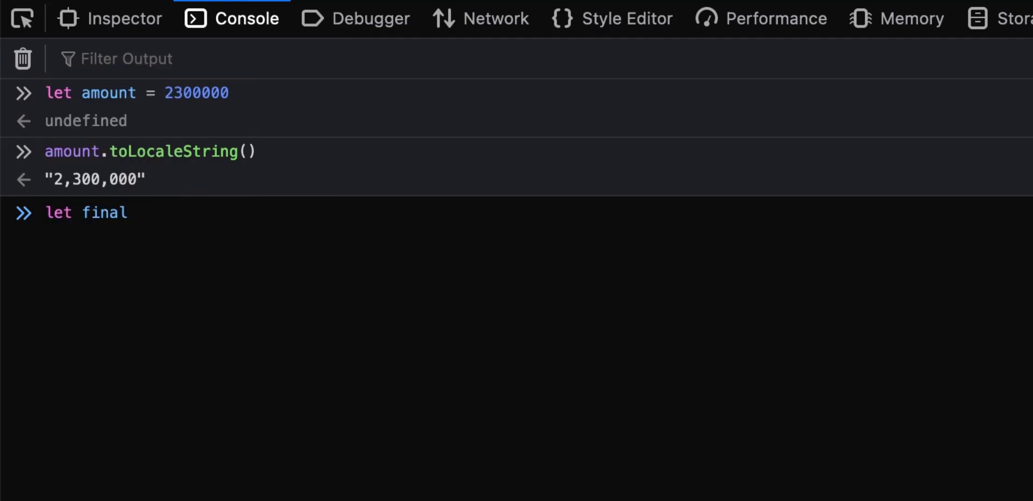
{"action": "type", "text": "="}
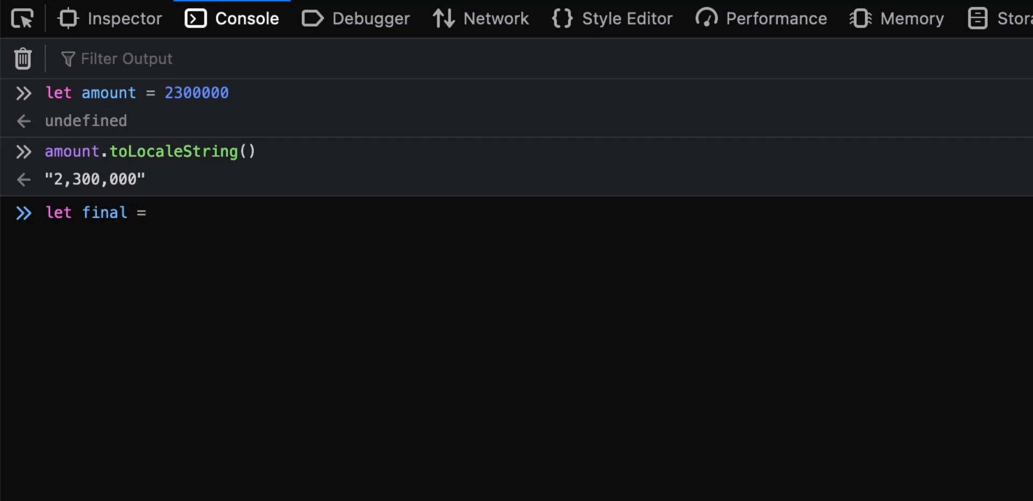
{"action": "type", "text": "amount"}
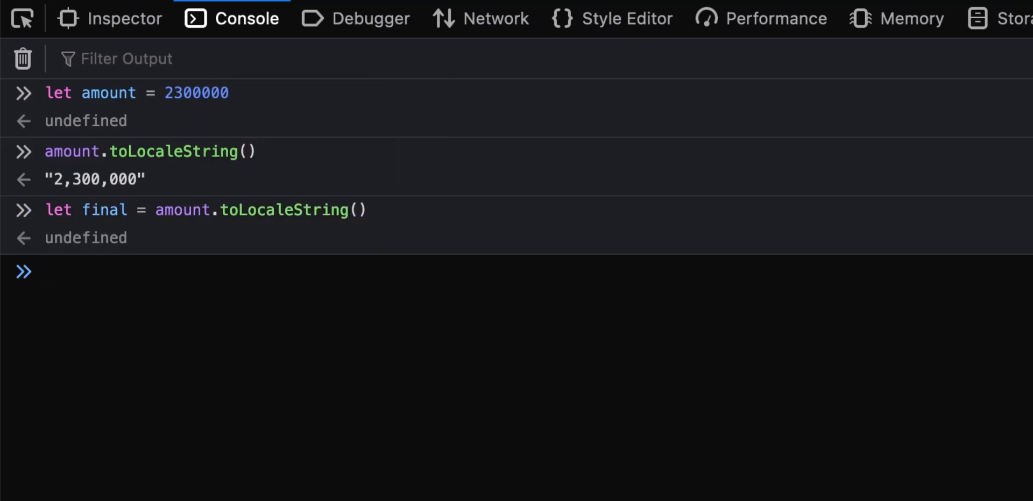
{"action": "left_click", "coordinate": [263, 272]}
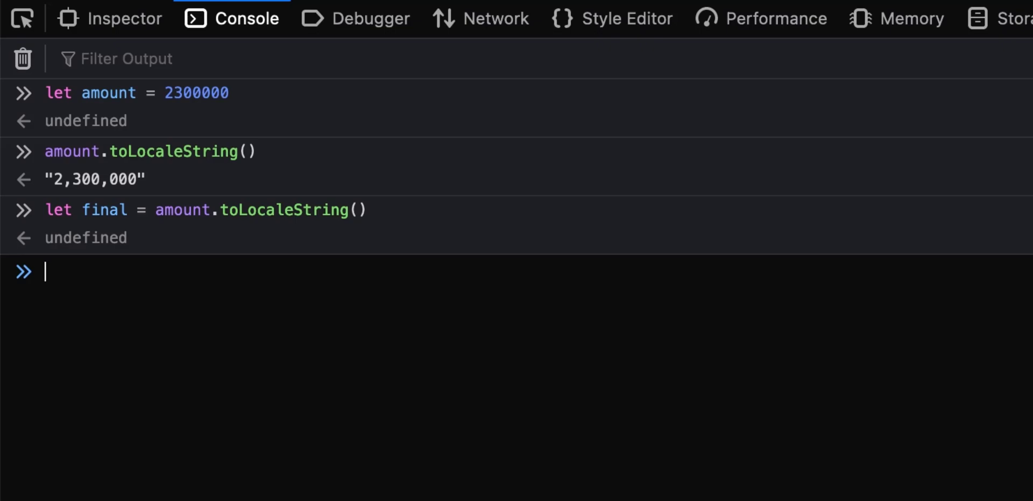
{"action": "type", "text": "final"}
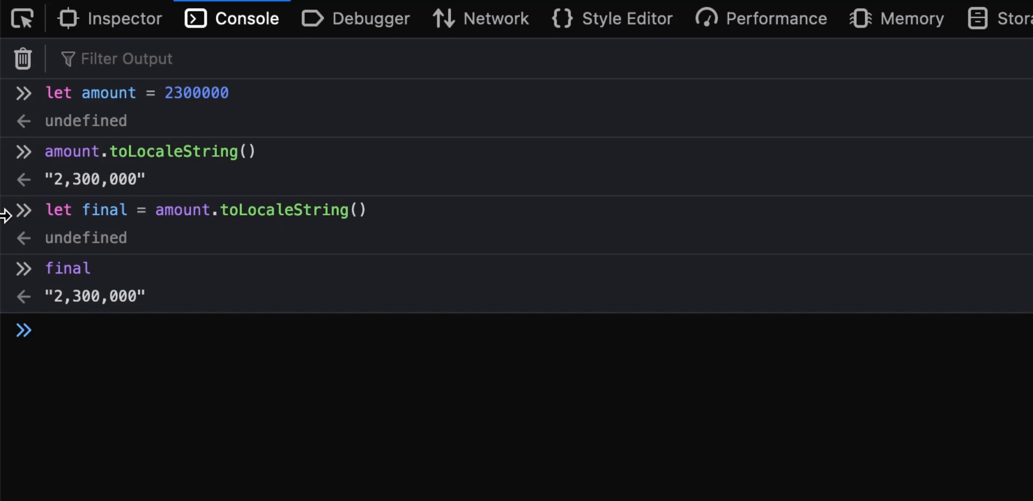
{"action": "mouse_move", "coordinate": [172, 389]}
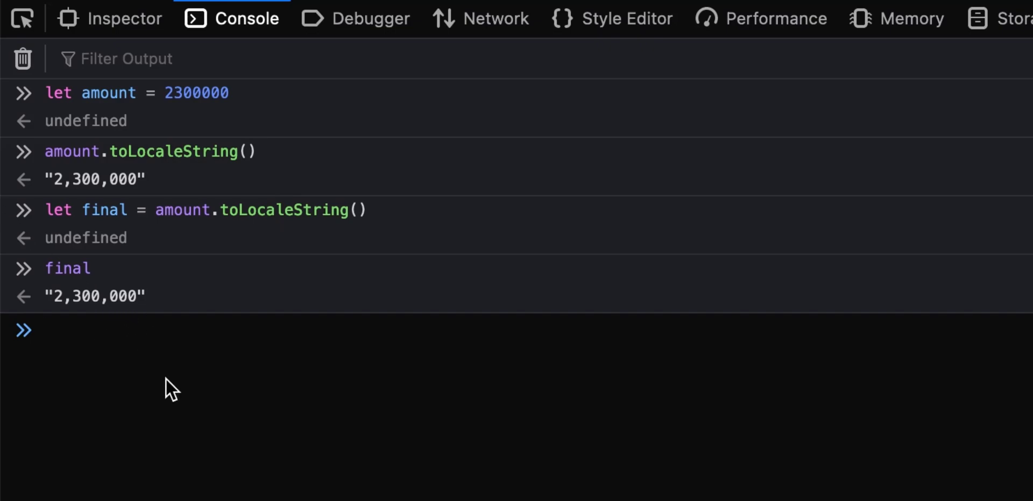
Step: Reassign amount to 420000, then set final = amount.toLocaleString() to get "420,000"
{"action": "type", "text": "amount ="}
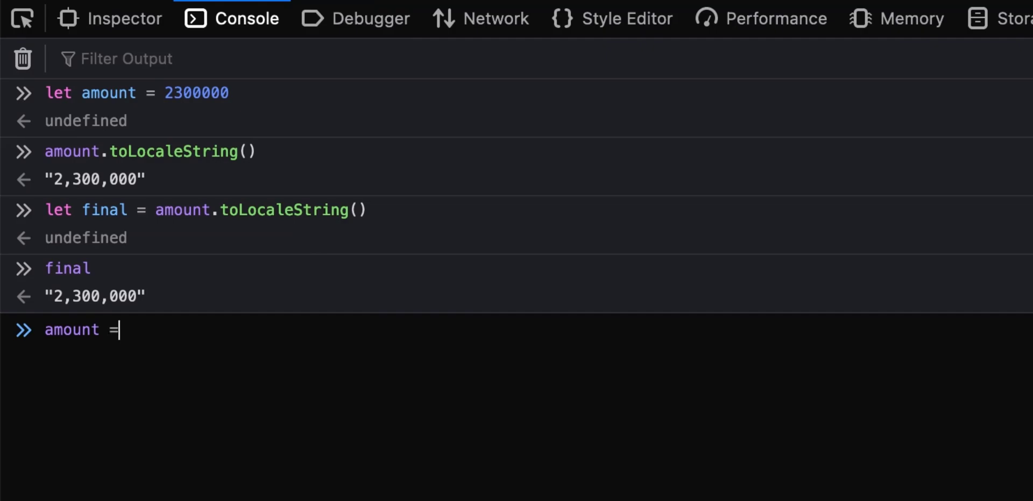
{"action": "type", "text": "40"}
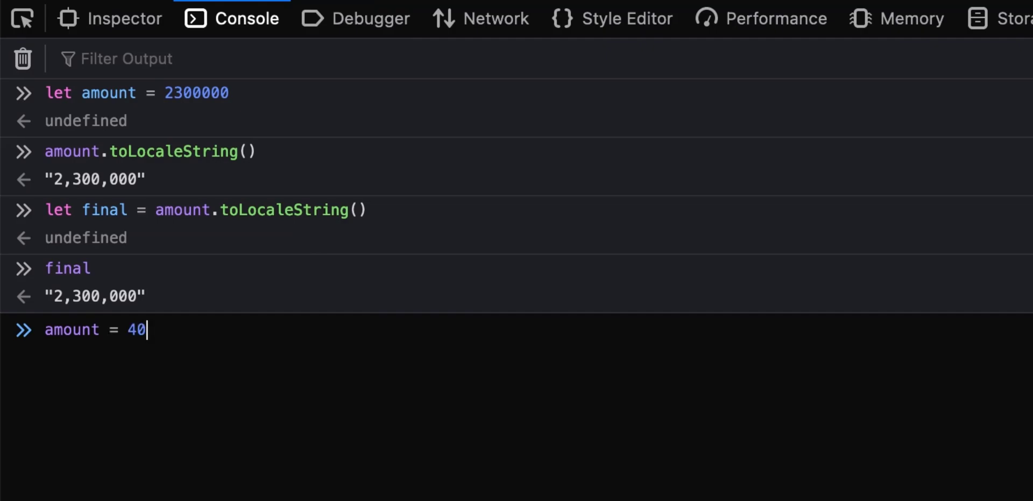
{"action": "type", "text": "01"}
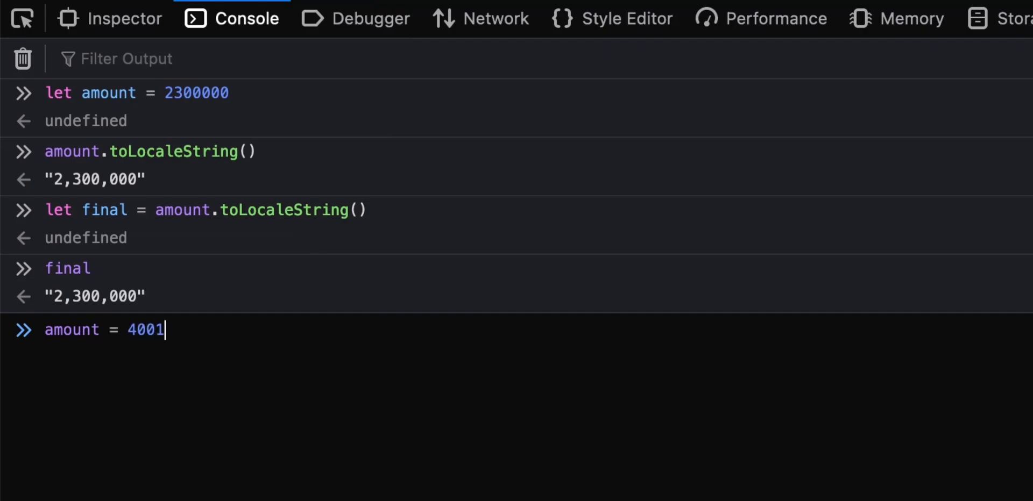
{"action": "key", "text": "Backspace"}
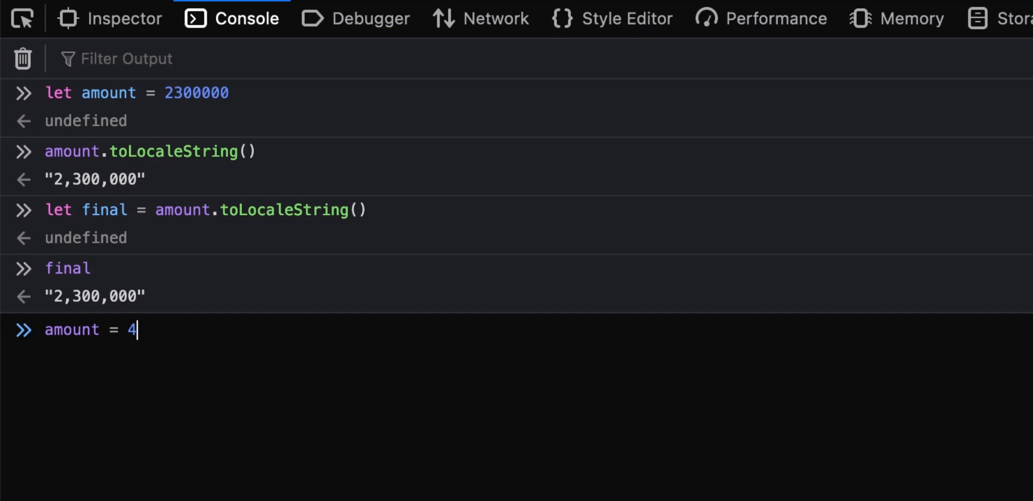
{"action": "type", "text": "200"}
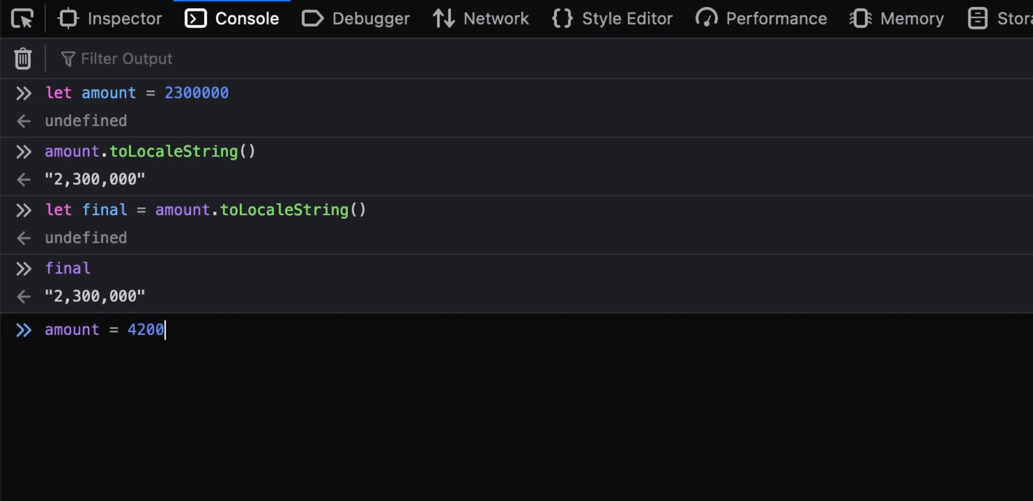
{"action": "key", "text": "Enter"}
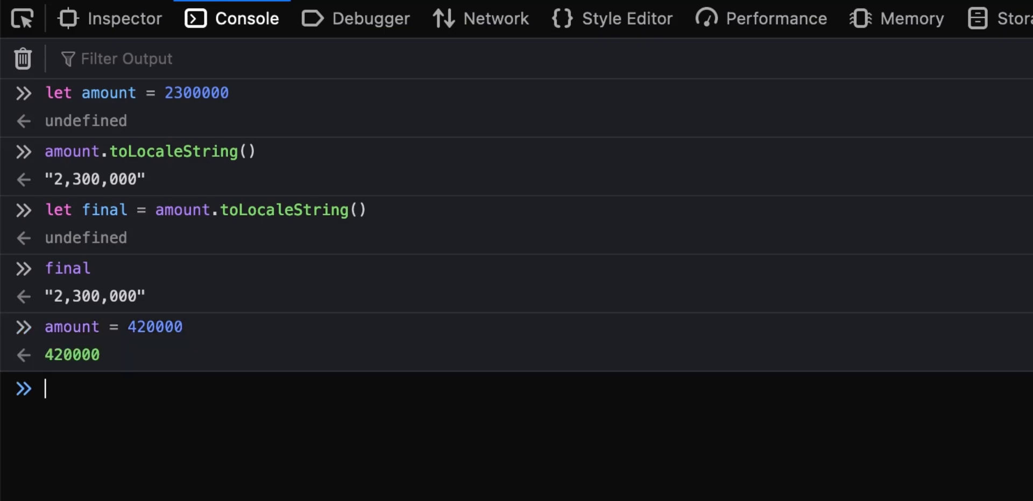
{"action": "type", "text": "final = amount"}
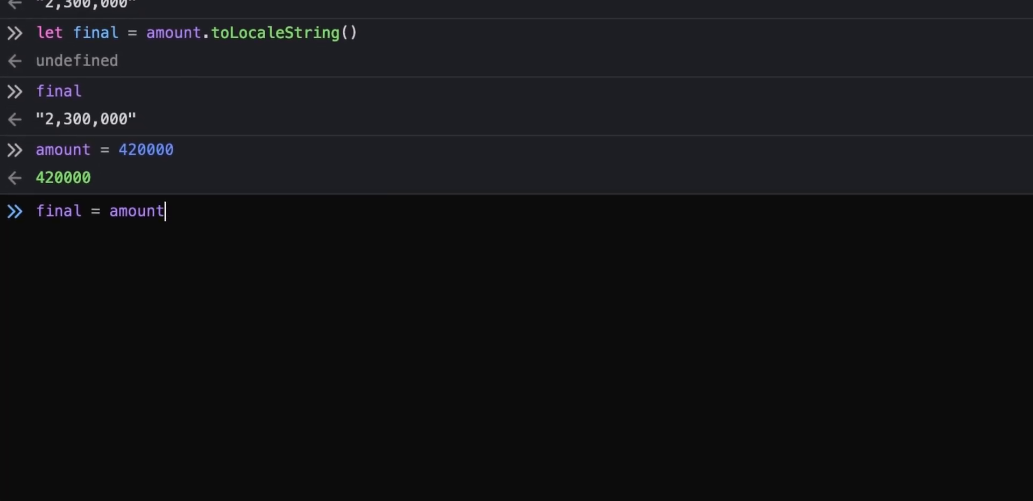
{"action": "type", "text": ".t"}
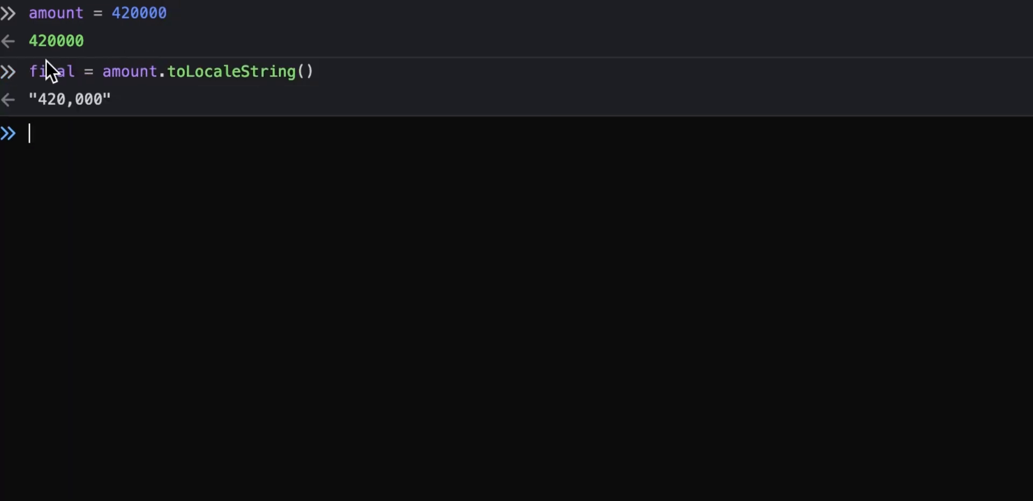
{"action": "mouse_move", "coordinate": [59, 125]}
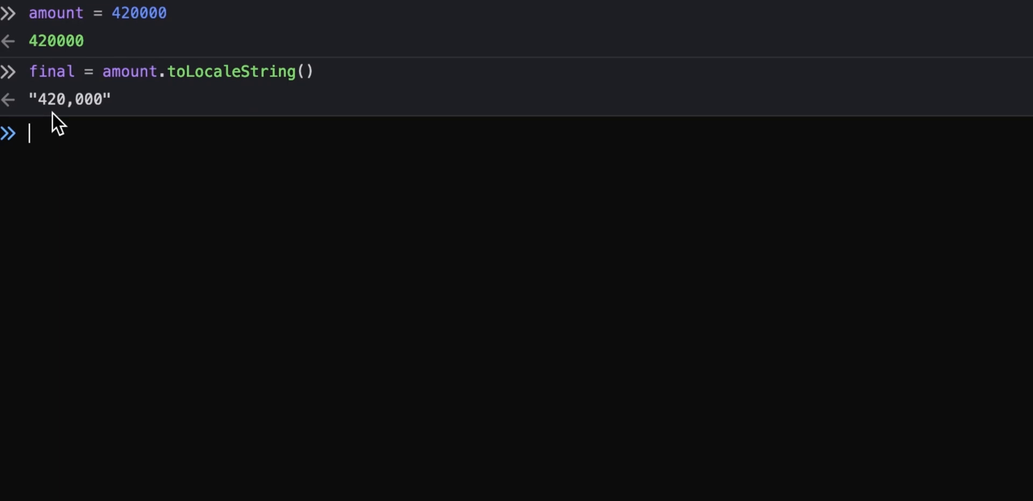
{"action": "mouse_move", "coordinate": [79, 188]}
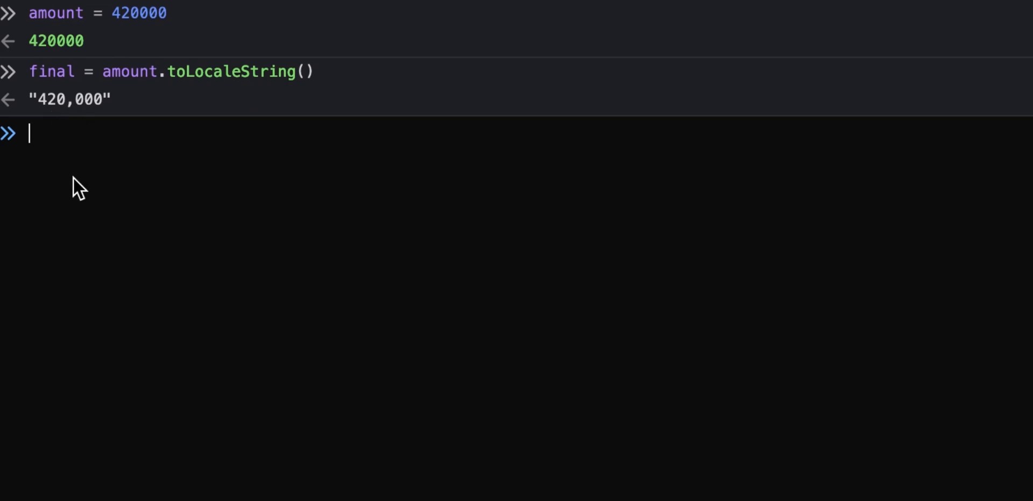
{"action": "mouse_move", "coordinate": [73, 130]}
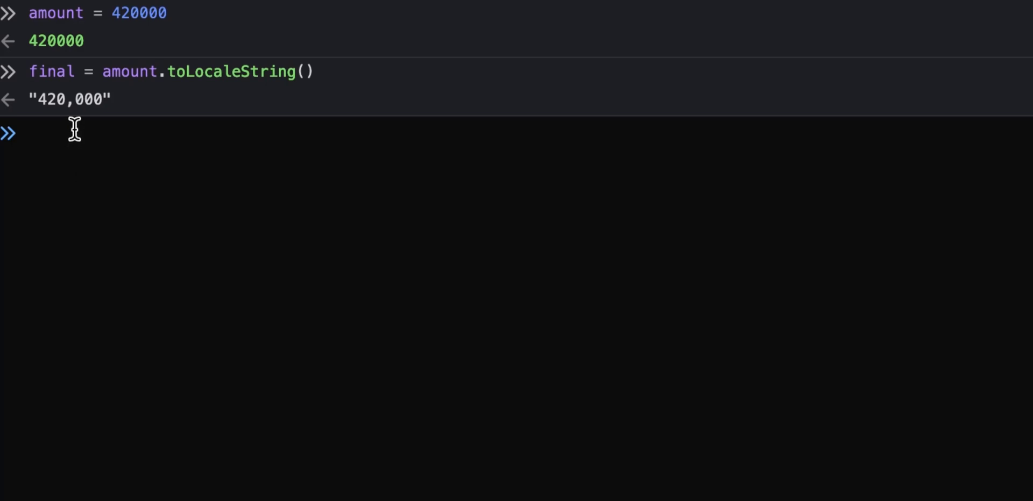
{"action": "mouse_move", "coordinate": [66, 127]}
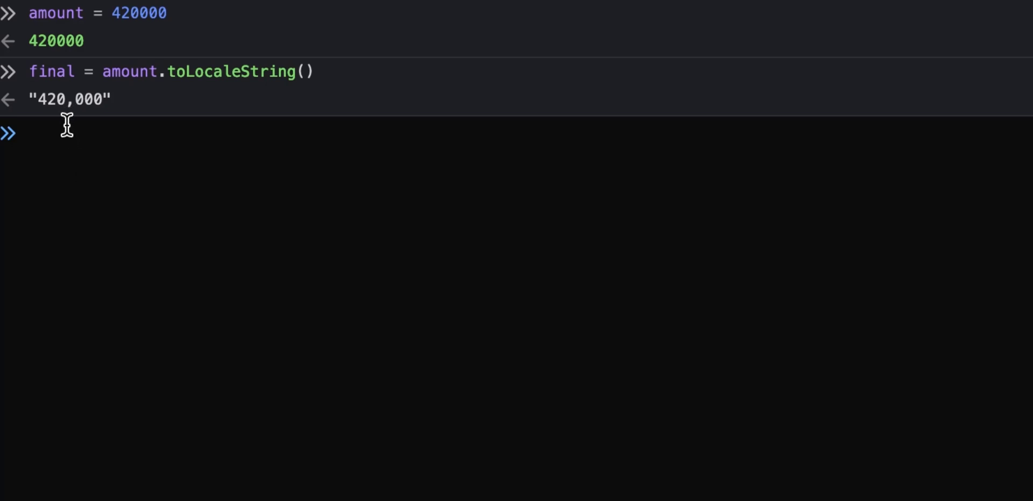
{"action": "mouse_move", "coordinate": [81, 146]}
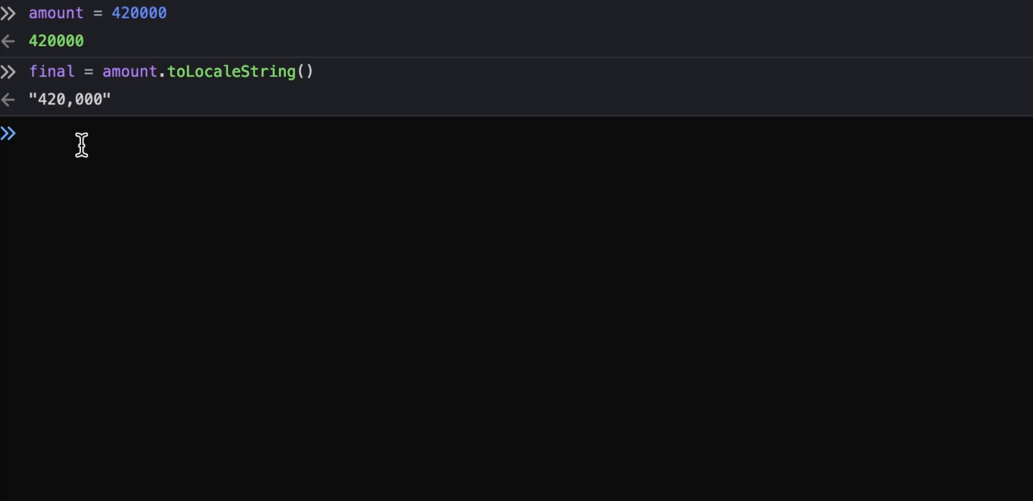